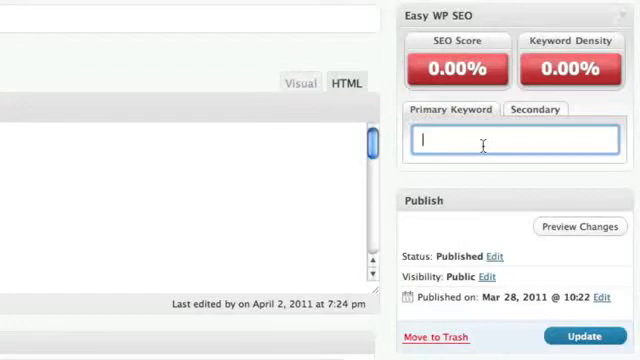
- Enter 'keyword' as the Easy WP SEO primary keyword and update the post
type("keyword")
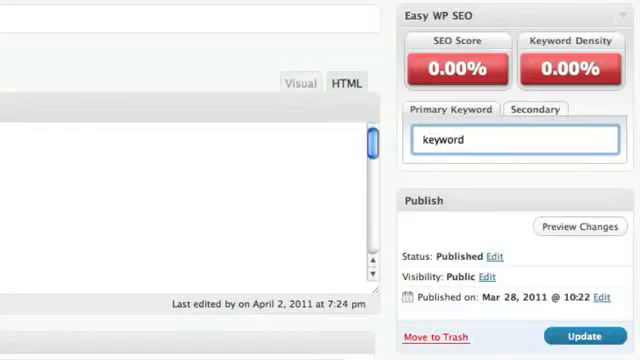
left_click(584, 336)
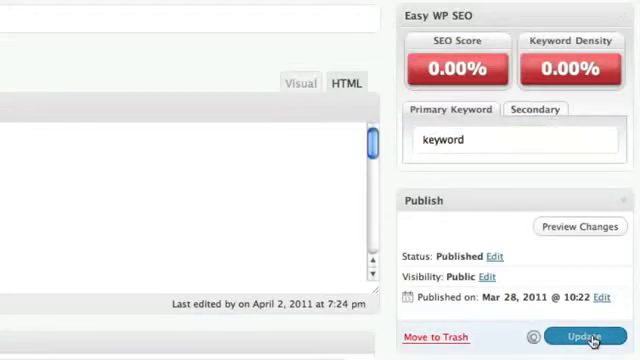
- Update the post again so Easy WP SEO shows 100% score and 2.09% density
left_click(584, 336)
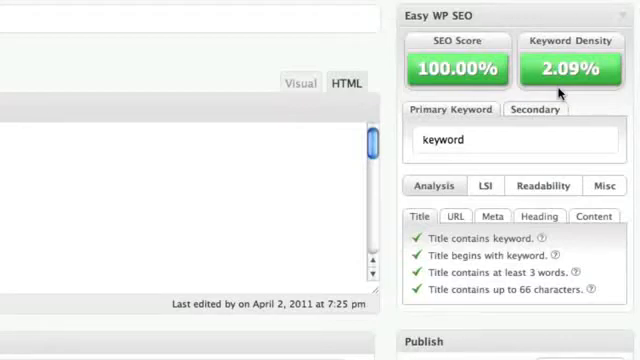
mouse_move(532, 196)
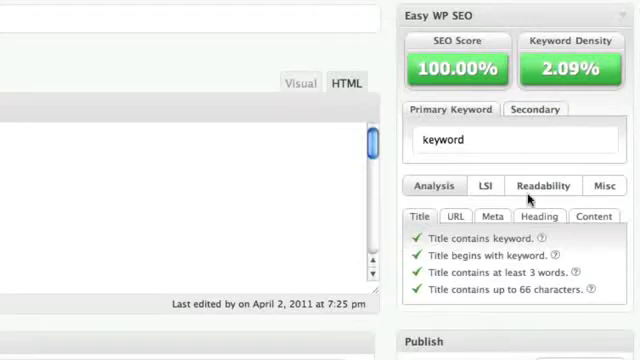